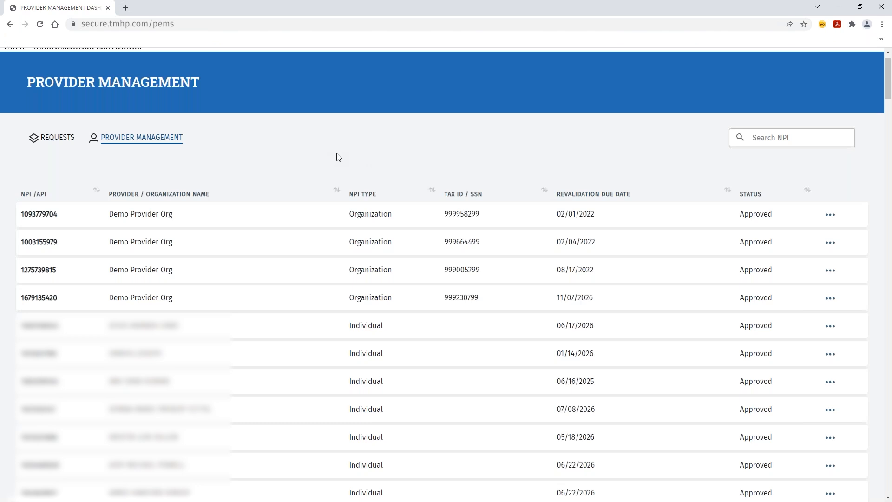
mouse_move(458, 143)
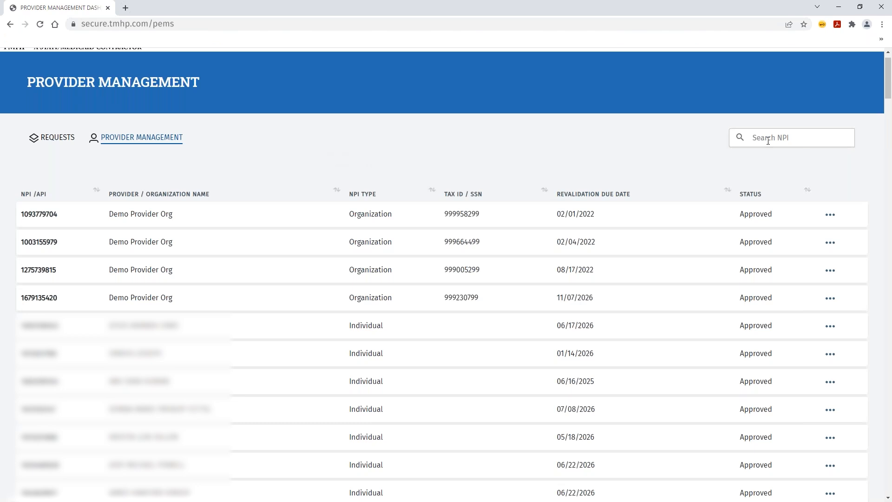
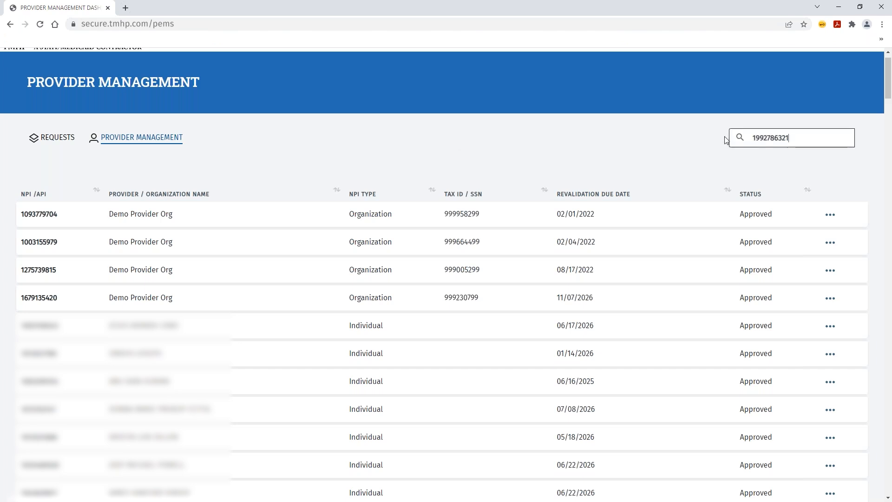
key("Enter")
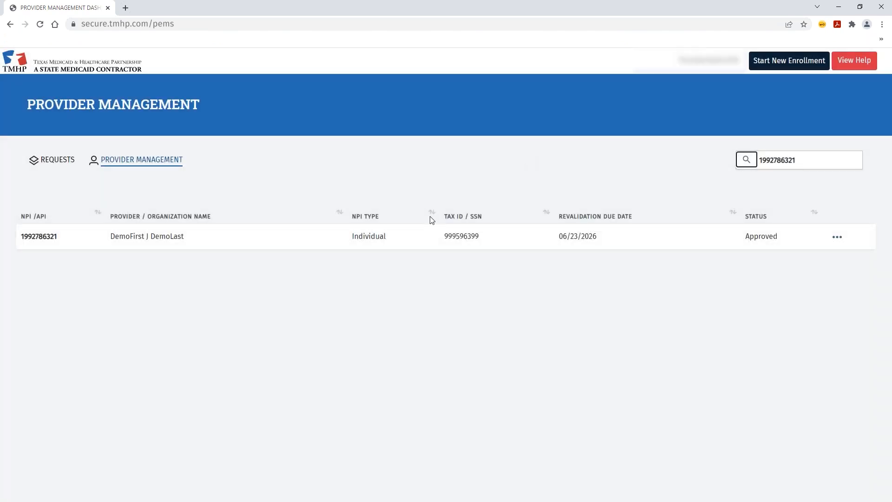
mouse_move(521, 267)
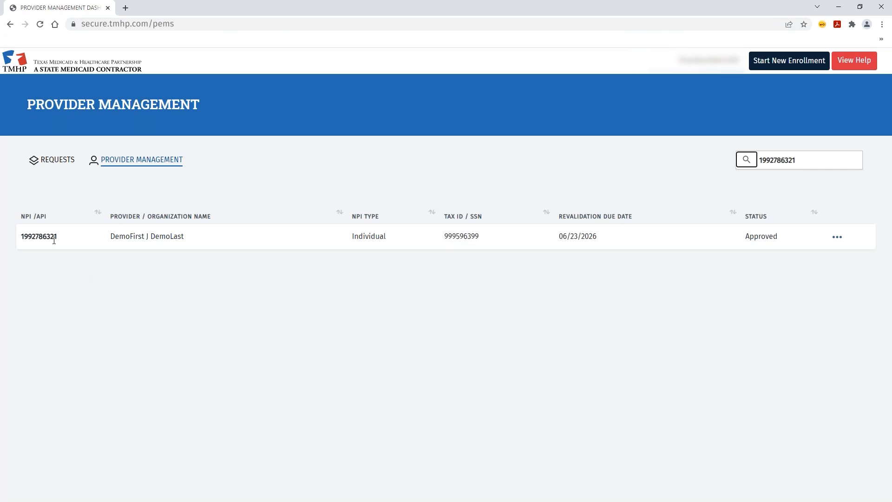
View the found provider's enrollment record and begin editing it.
left_click(837, 236)
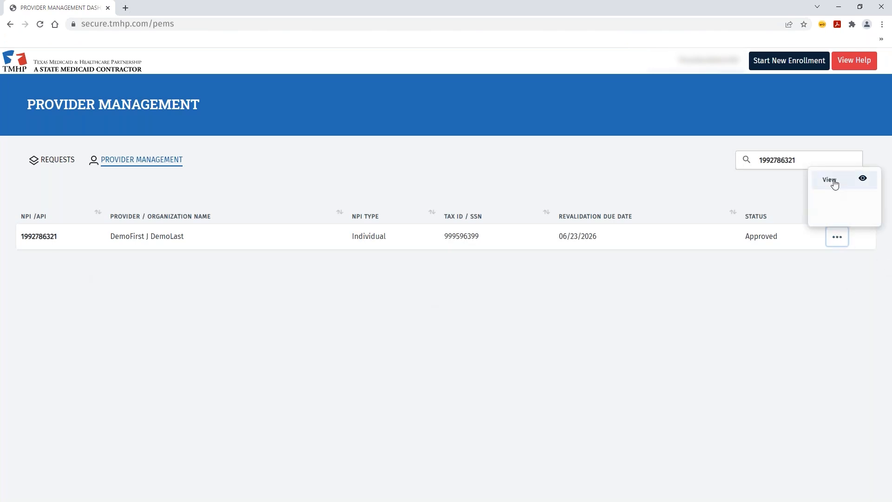
left_click(828, 179)
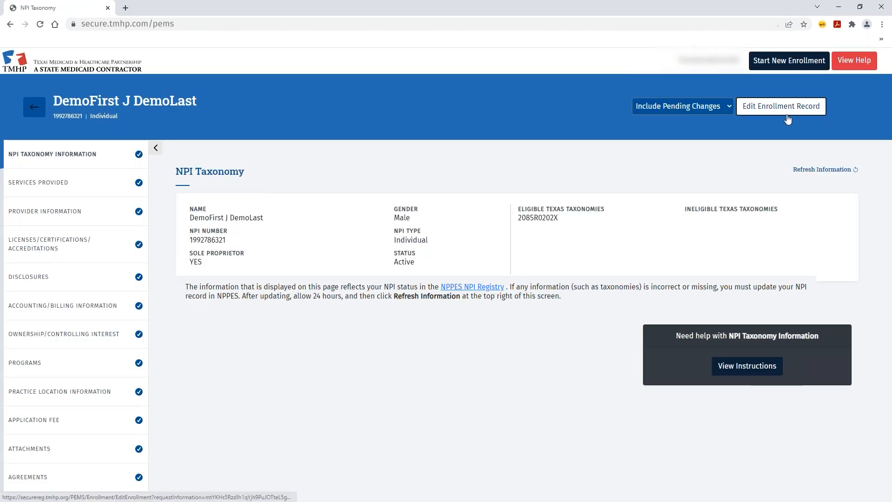
left_click(780, 106)
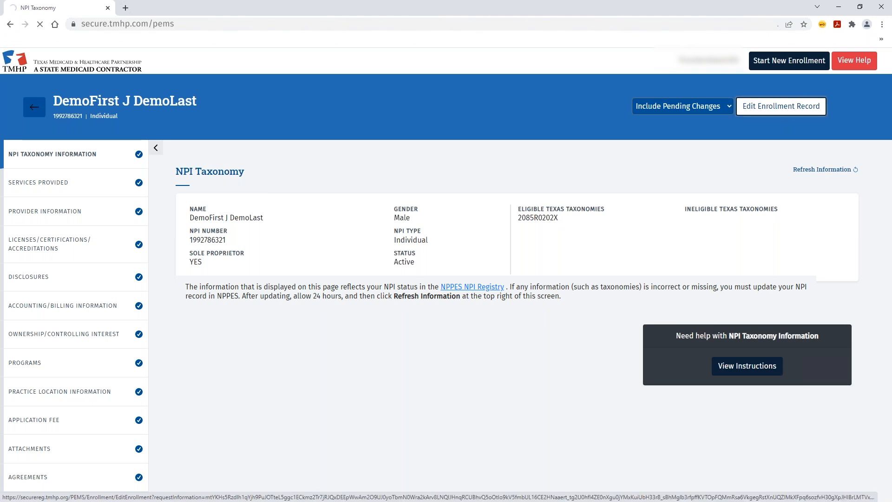
Create a Maintenance - Licenses request from the Edit Enrollment list.
left_click(781, 106)
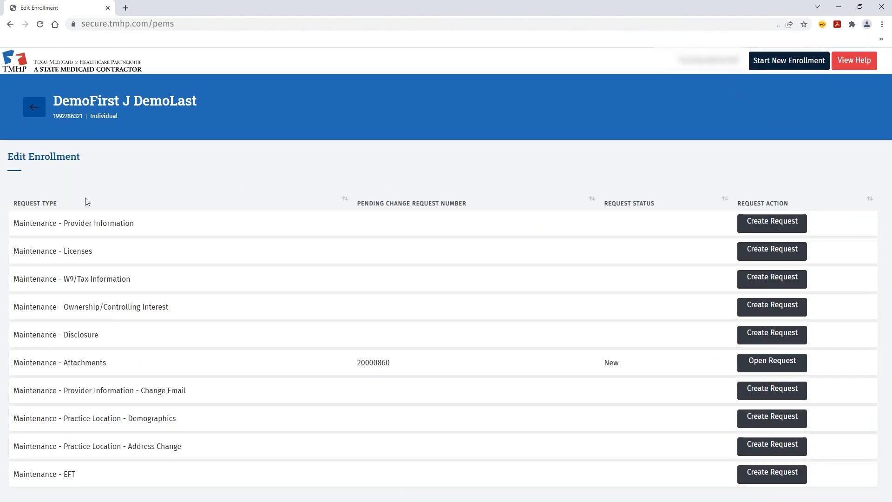
mouse_move(89, 416)
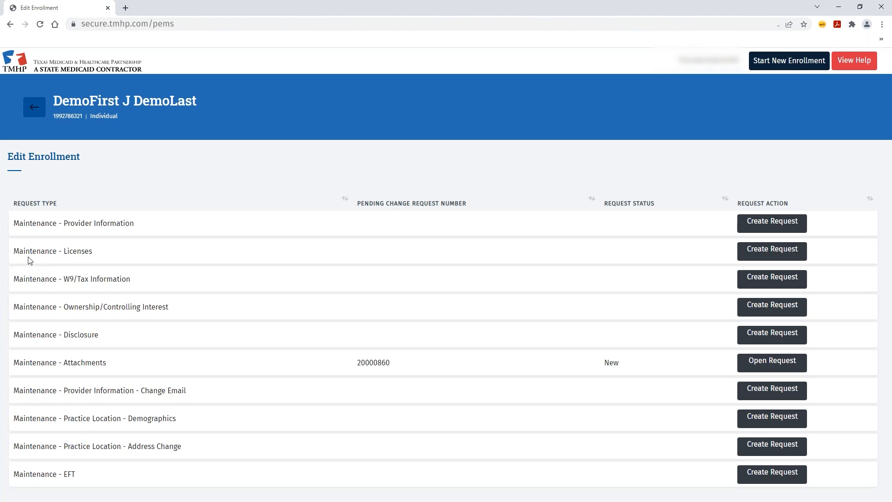
mouse_move(87, 252)
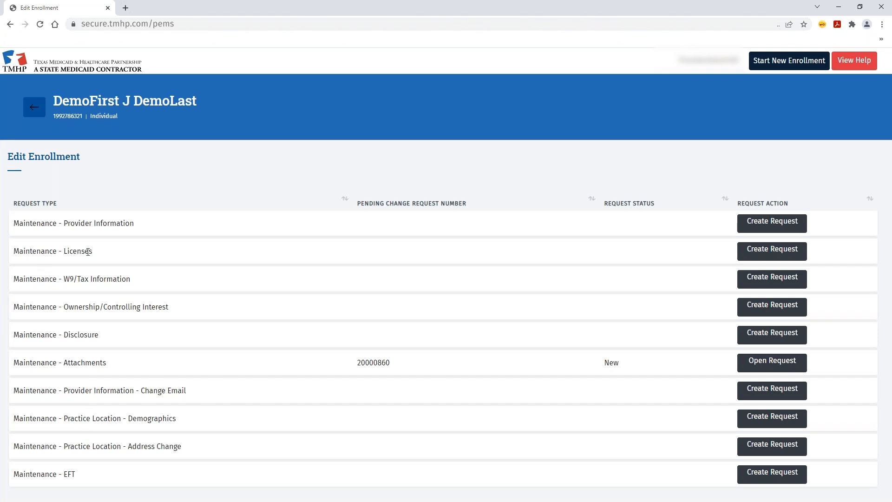
left_click(771, 250)
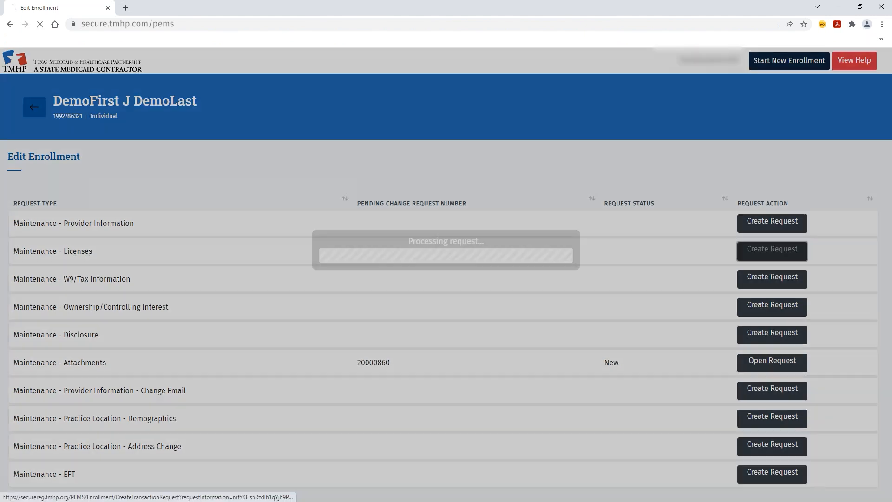
left_click(771, 251)
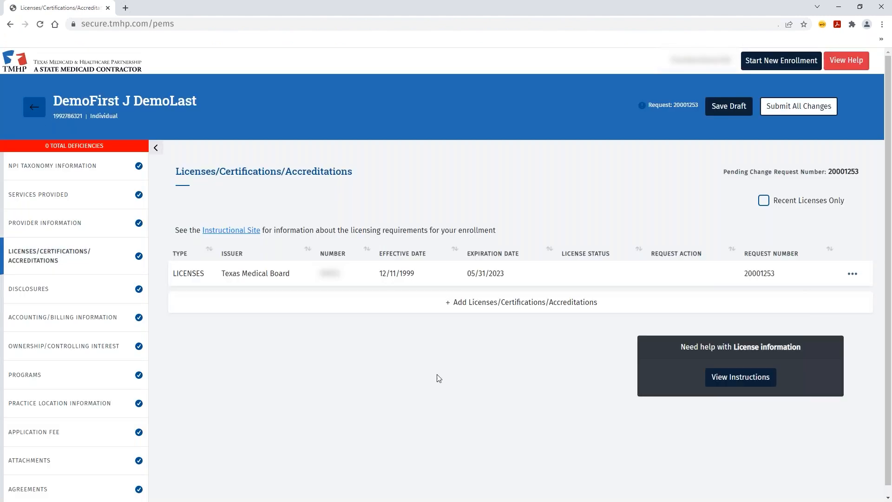
mouse_move(391, 374)
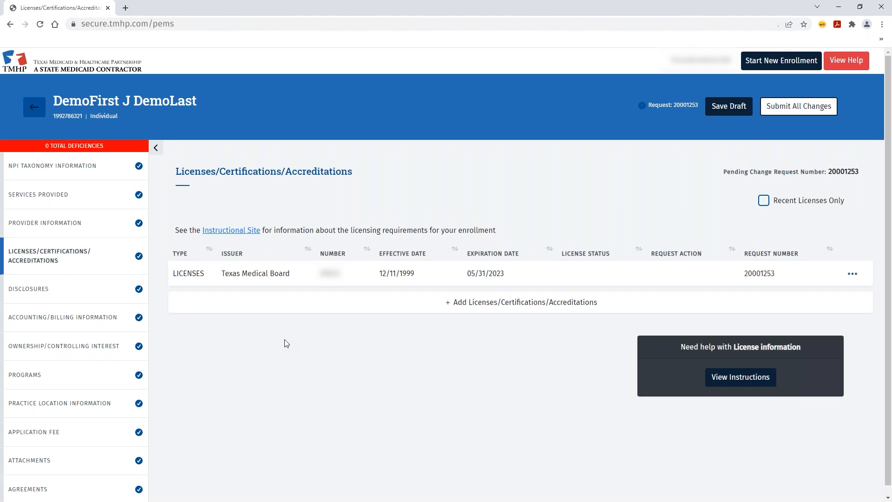
mouse_move(853, 273)
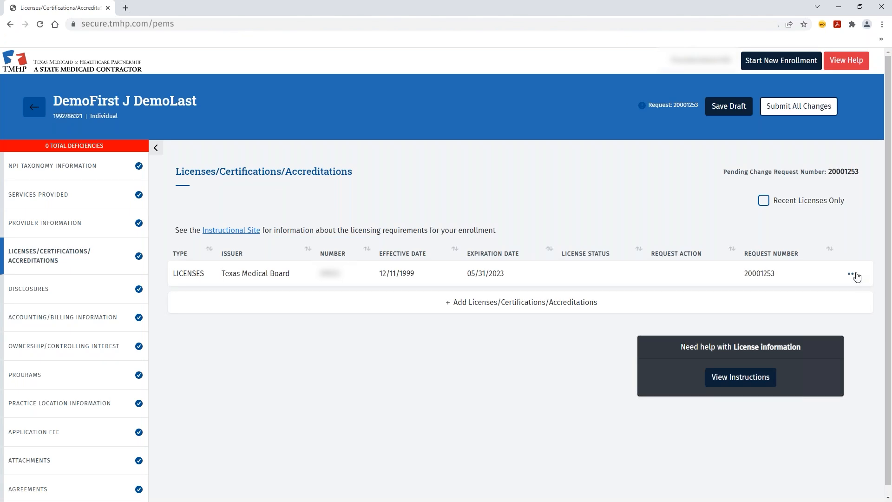
left_click(852, 273)
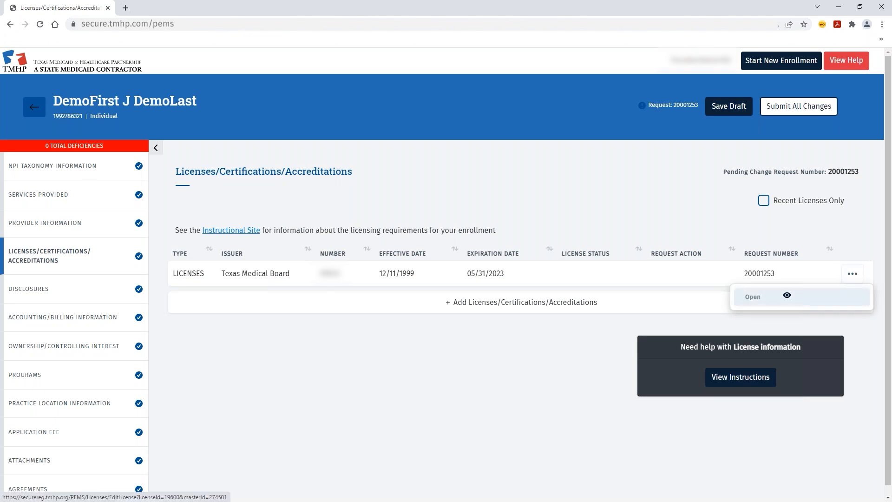
Change the Texas Medical Board license type to MEDICAL DOCTOR and save it as EDITED.
left_click(752, 297)
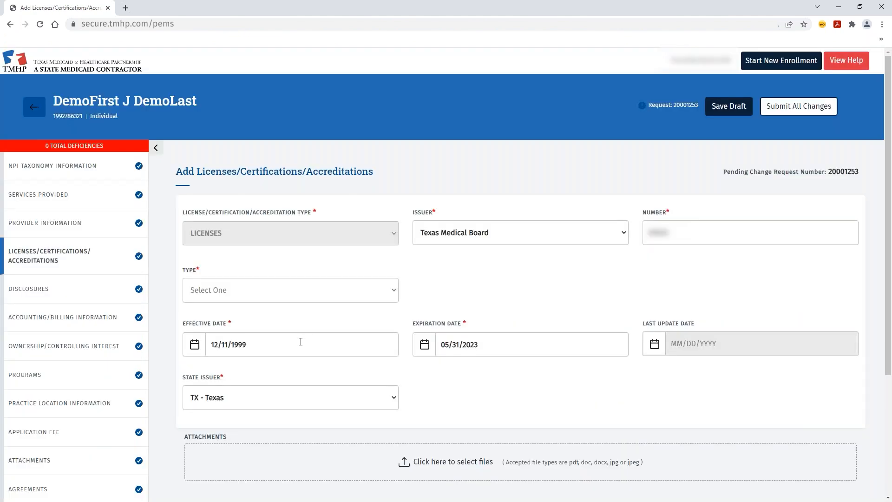
left_click(290, 290)
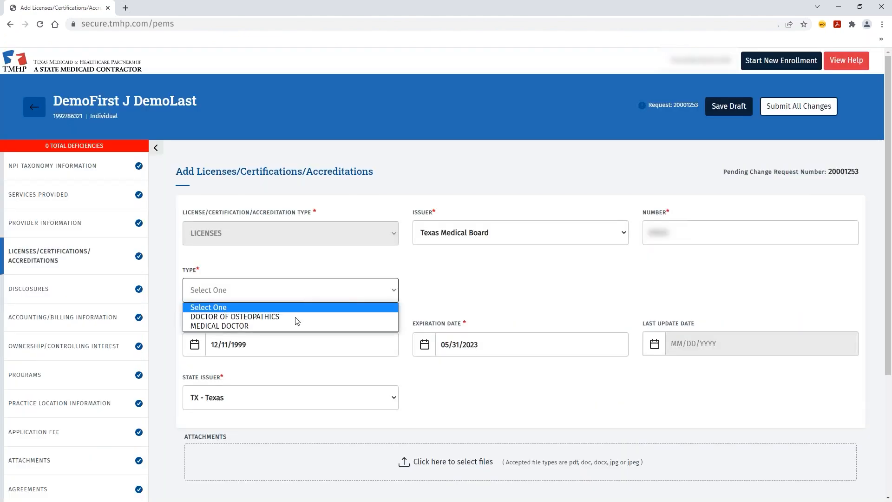
left_click(220, 325)
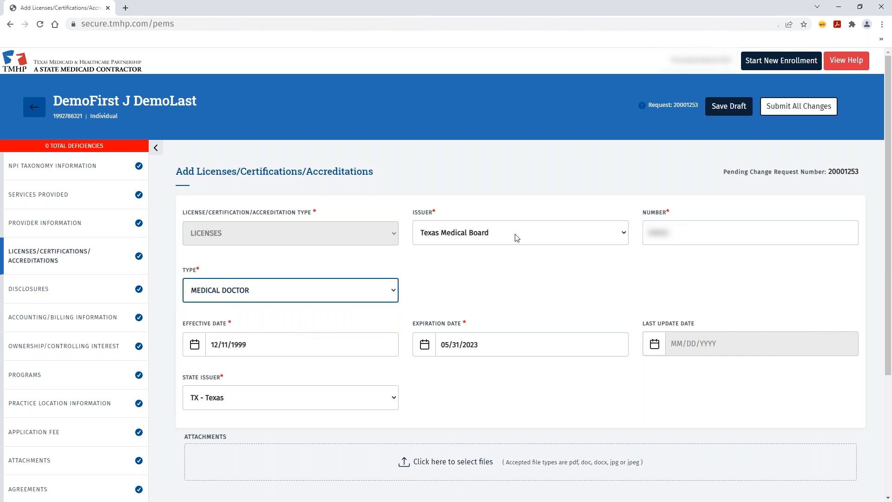
mouse_move(637, 375)
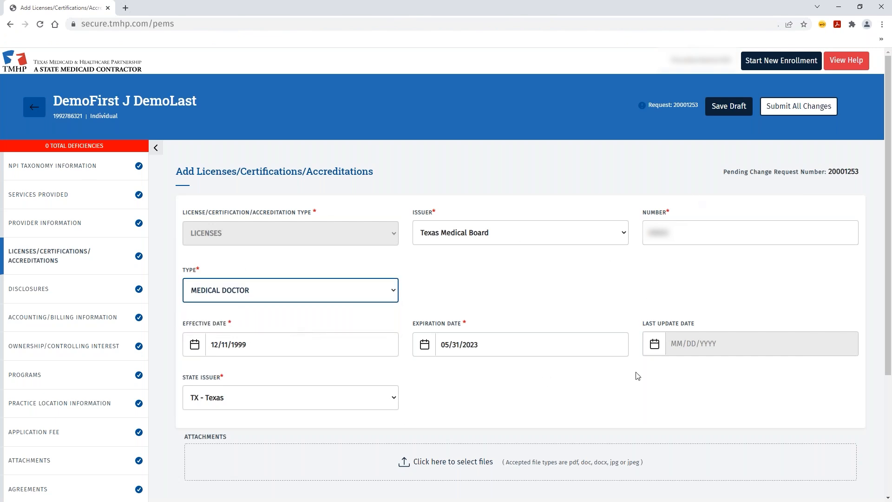
mouse_move(364, 321)
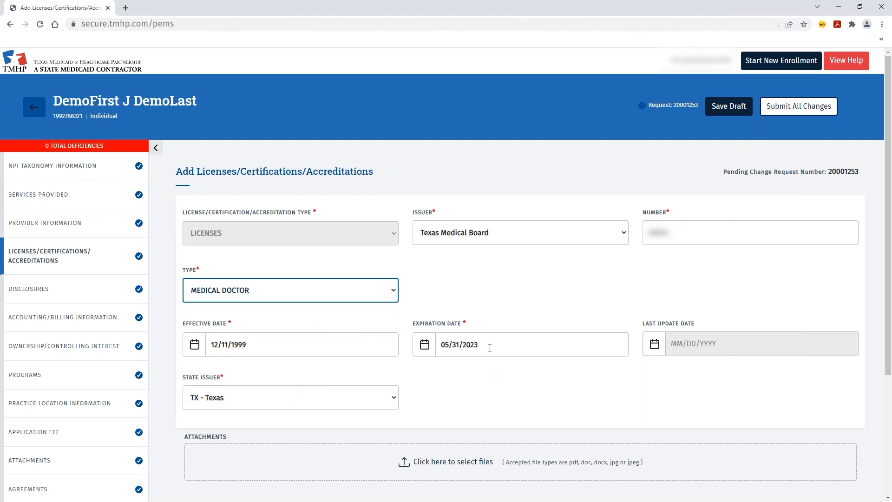
mouse_move(297, 345)
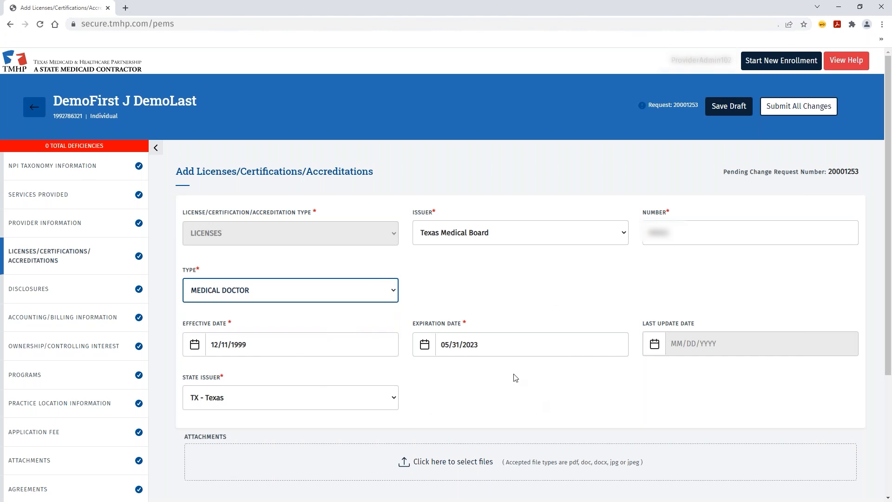
scroll("down", 3)
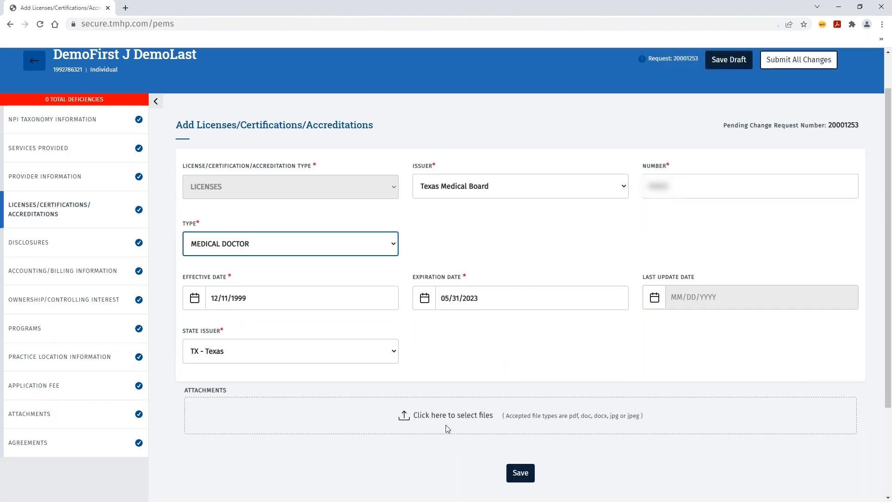
mouse_move(598, 414)
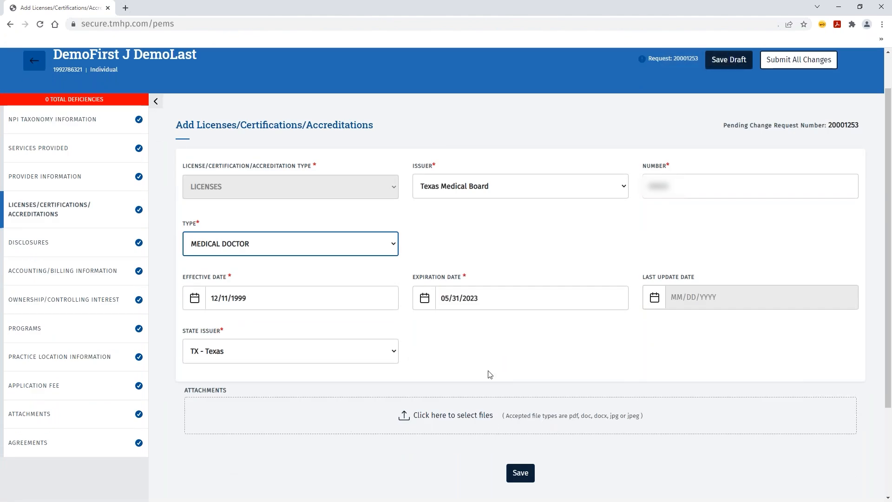
mouse_move(544, 483)
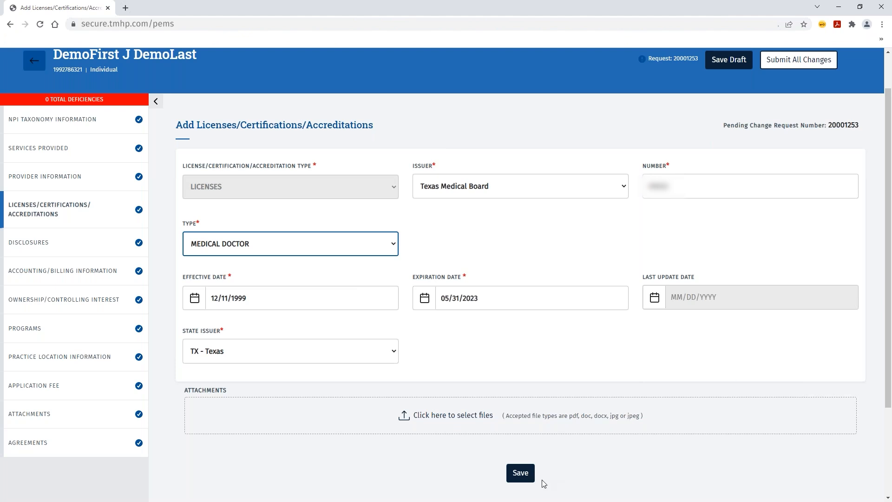
left_click(519, 472)
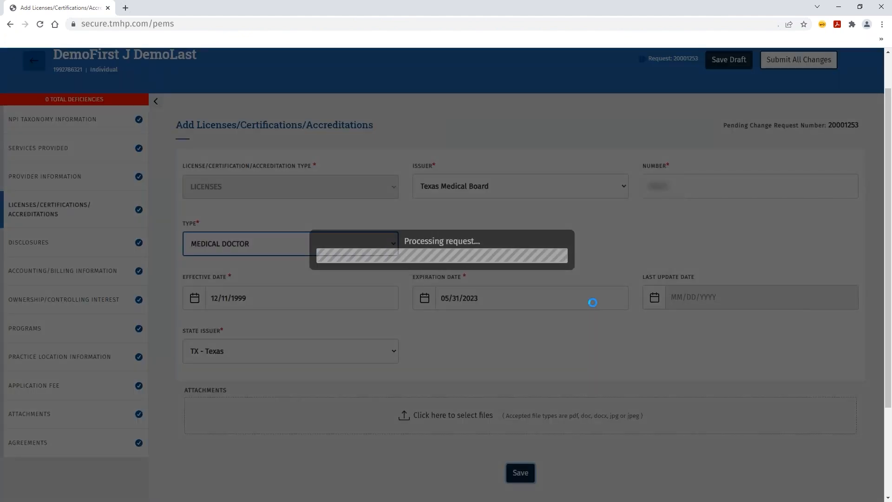
left_click(518, 472)
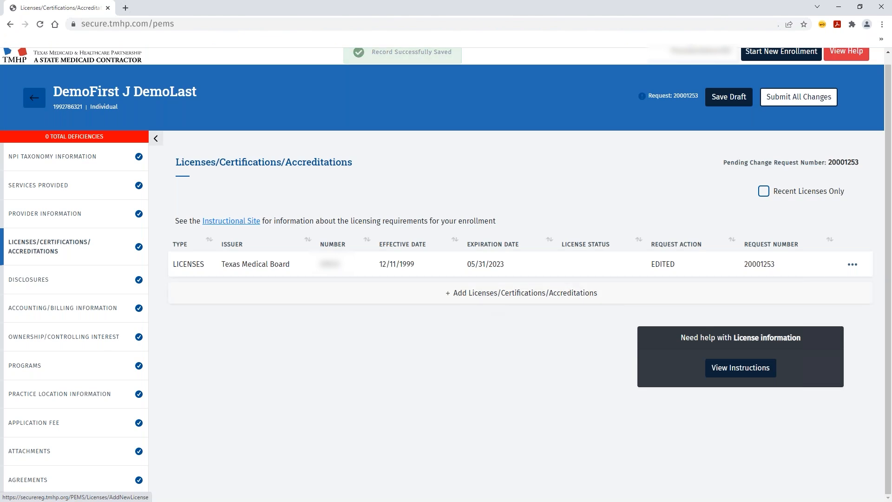
mouse_move(511, 295)
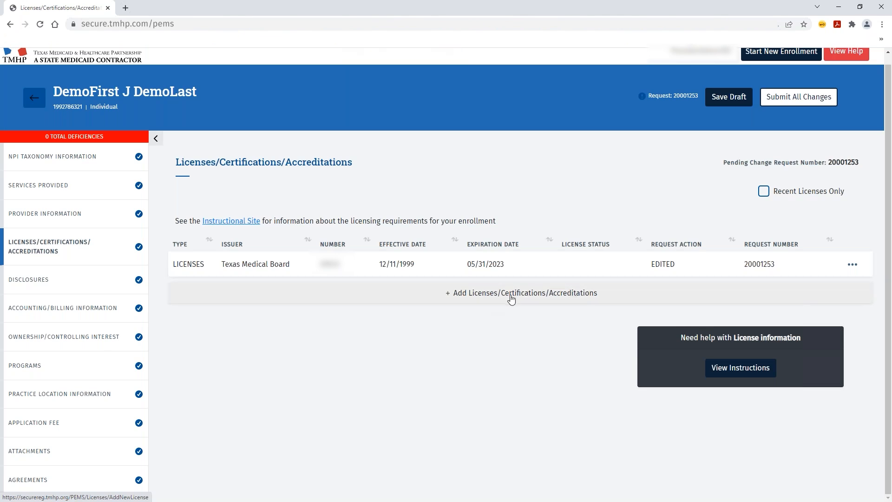
Add a new credential of type LICENSES with issuer Temporary License.
left_click(520, 293)
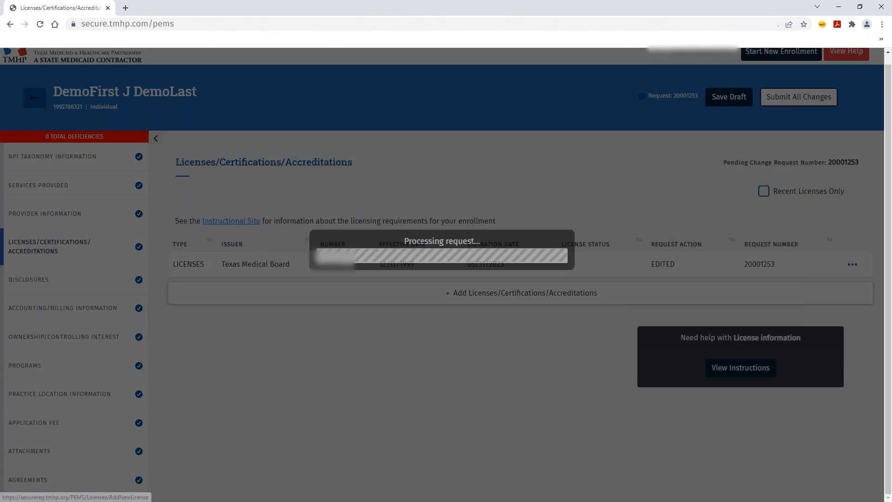
left_click(520, 293)
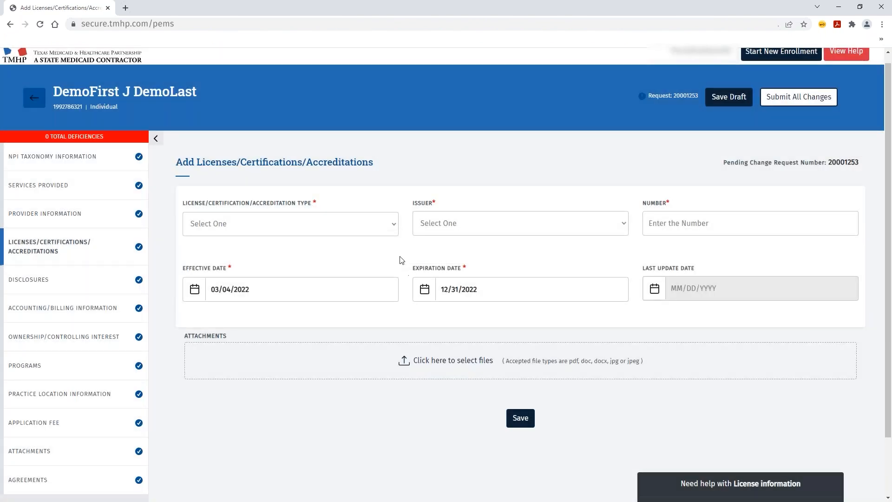
left_click(290, 223)
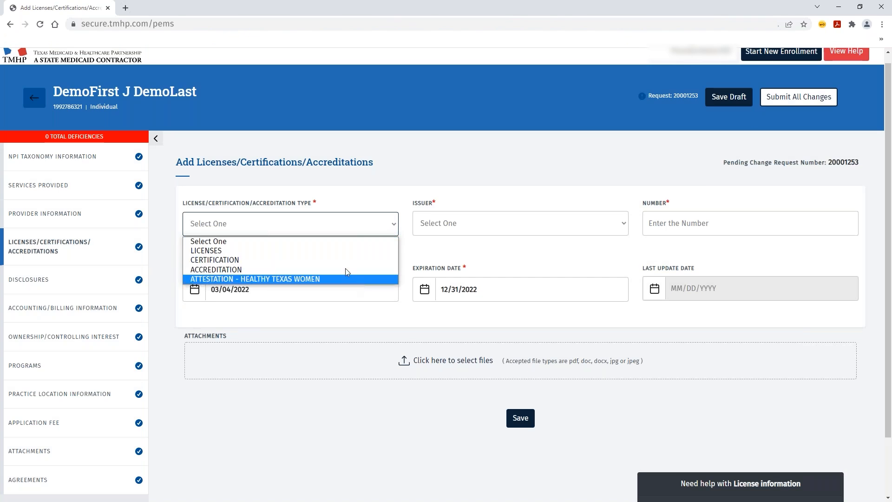
left_click(206, 250)
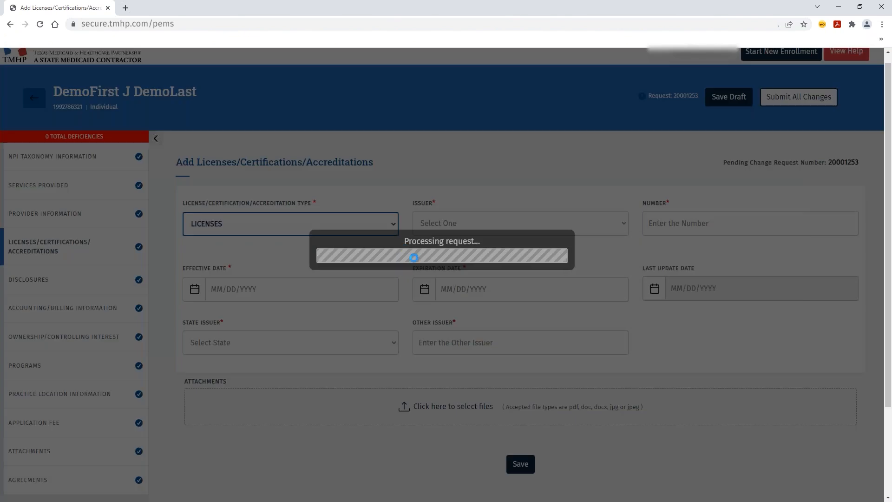
left_click(518, 462)
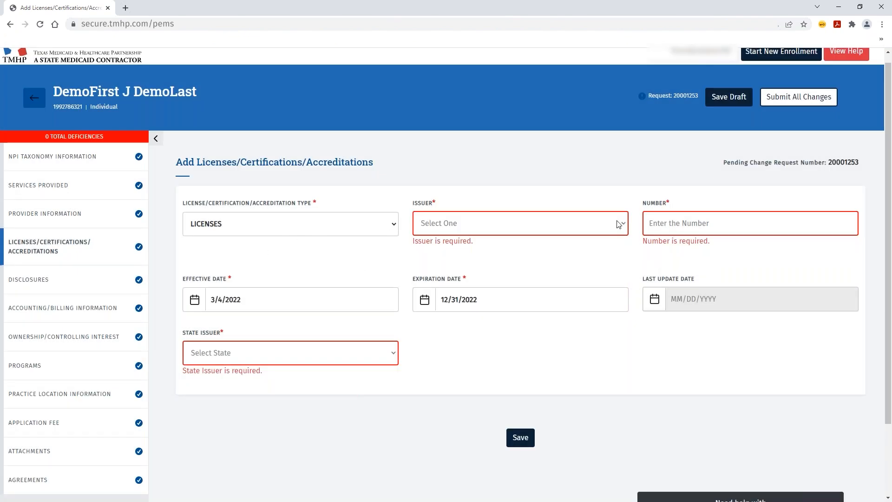
left_click(517, 223)
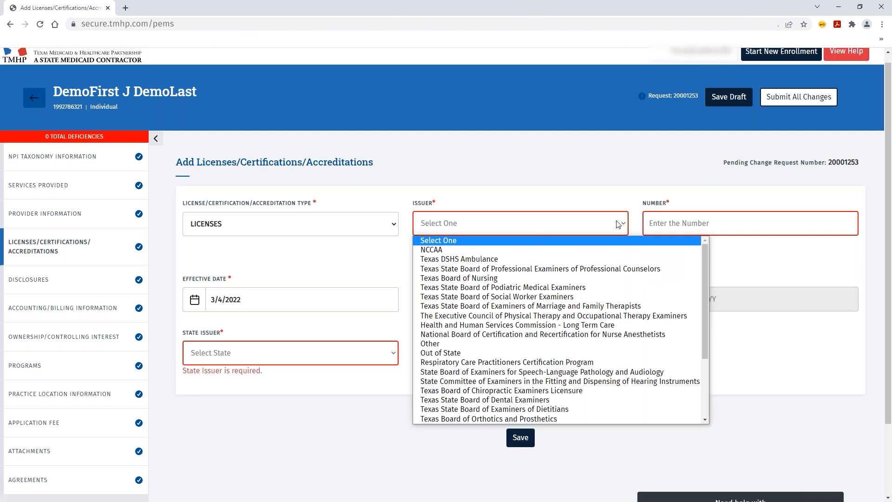
scroll("down", 3)
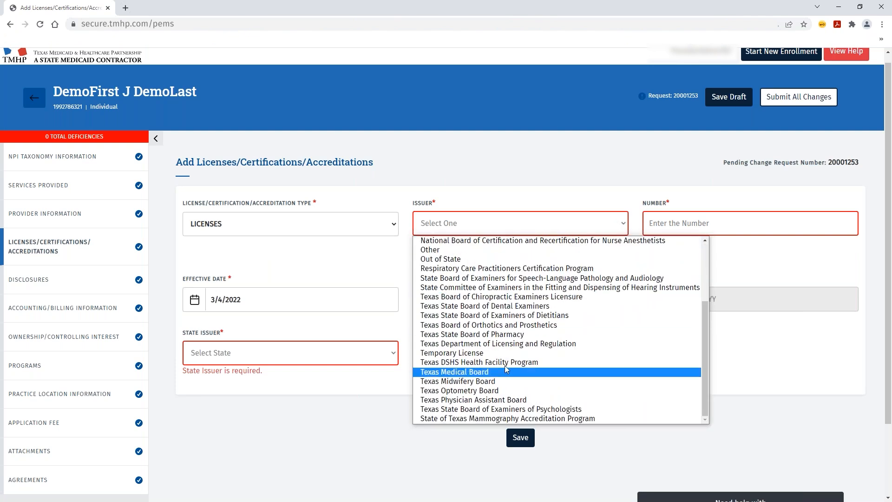
left_click(451, 353)
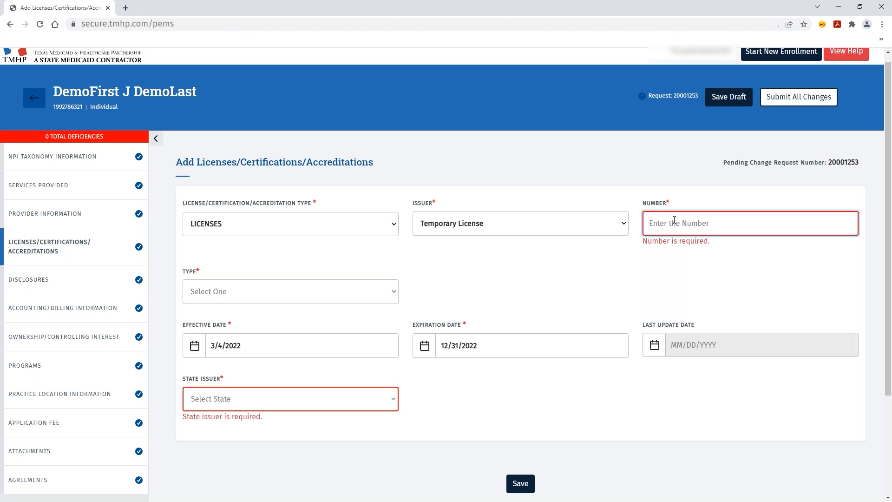
Give the temporary license number 12345, type MEDICAL DOCTOR - TEMPORARY and state issuer TX - Texas.
type("12345")
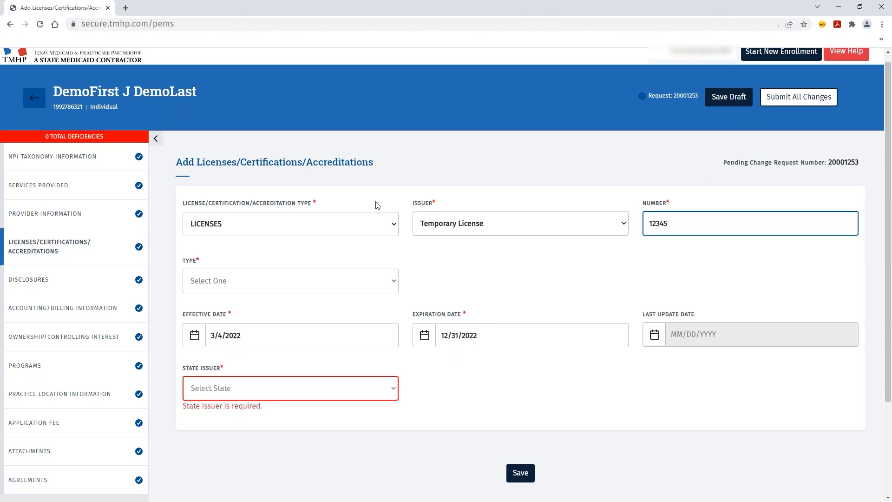
mouse_move(403, 344)
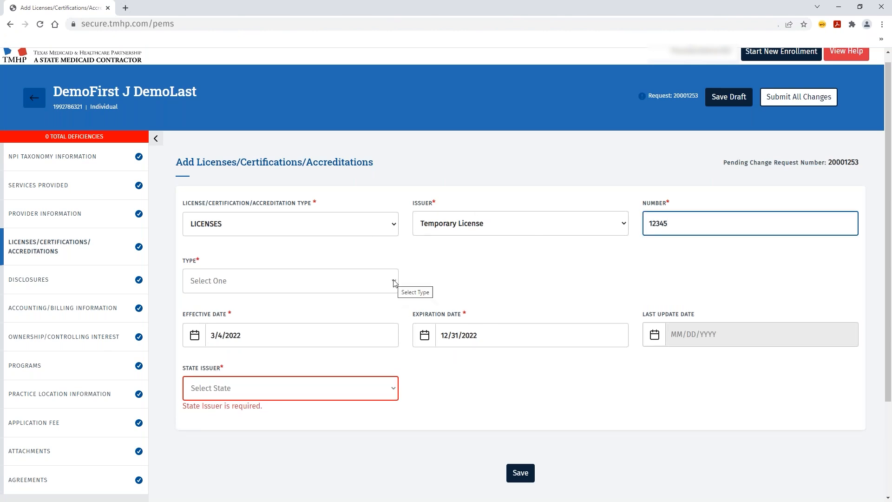
left_click(290, 280)
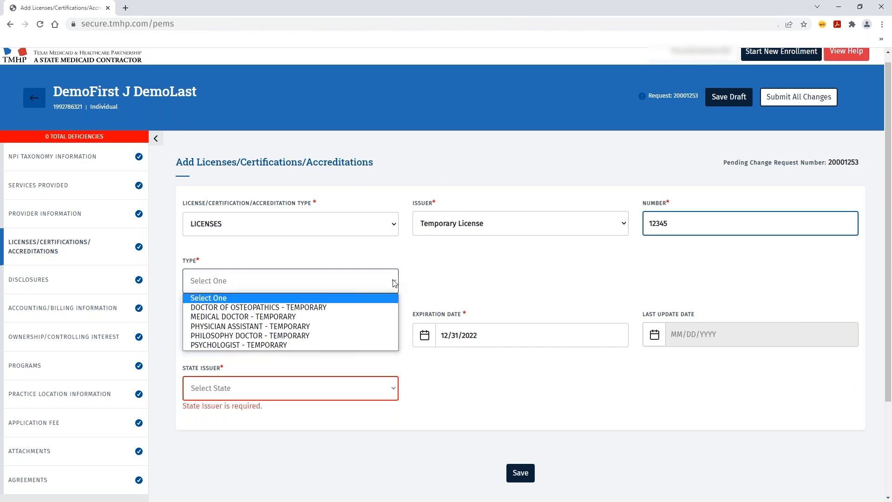
mouse_move(350, 316)
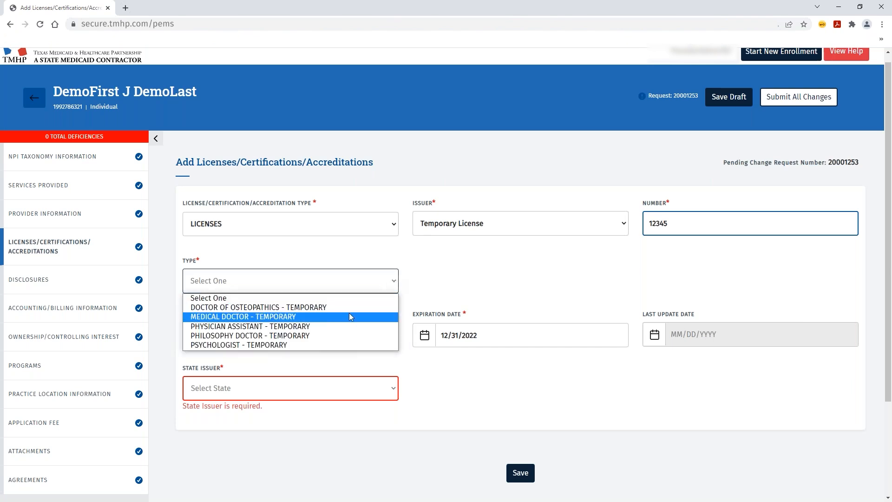
left_click(243, 316)
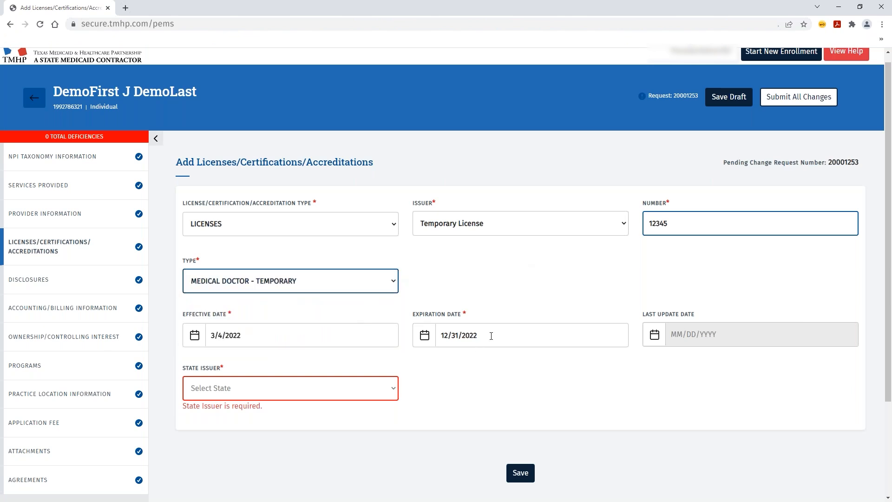
left_click(512, 335)
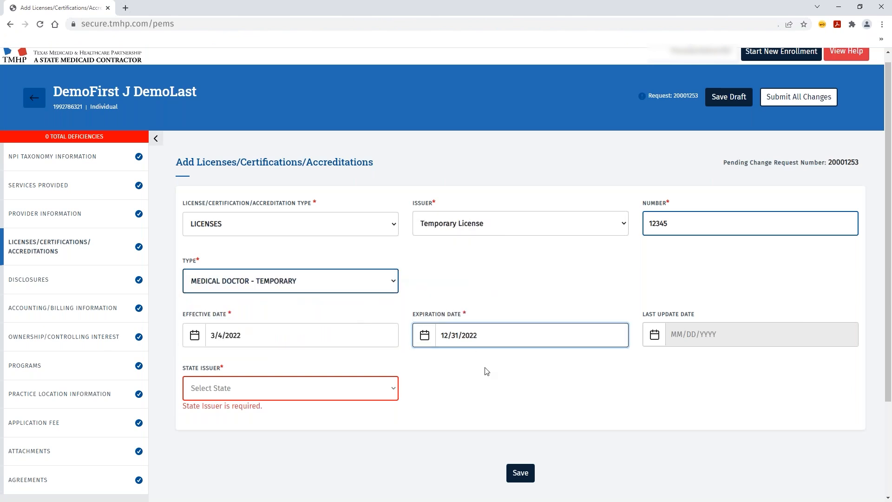
left_click(290, 388)
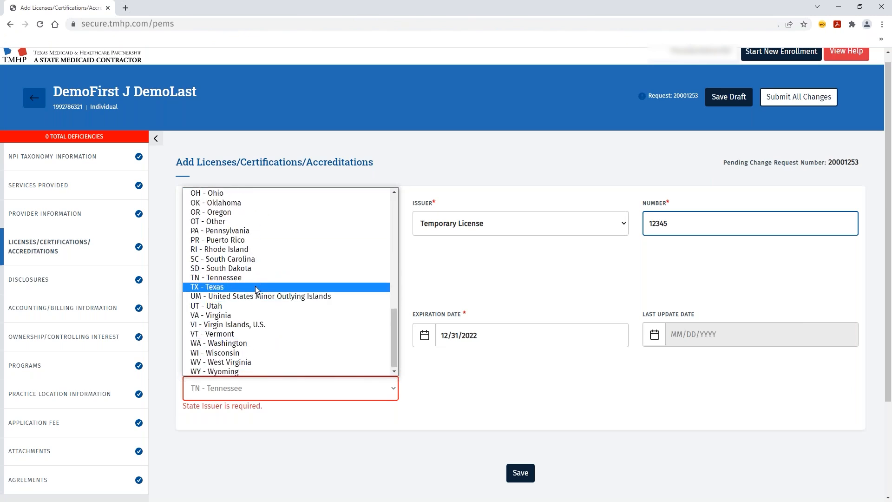
left_click(206, 287)
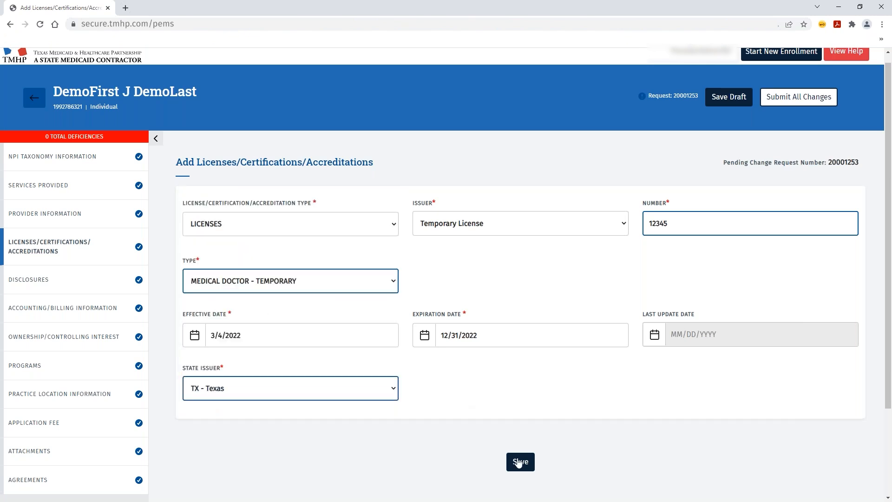
left_click(519, 461)
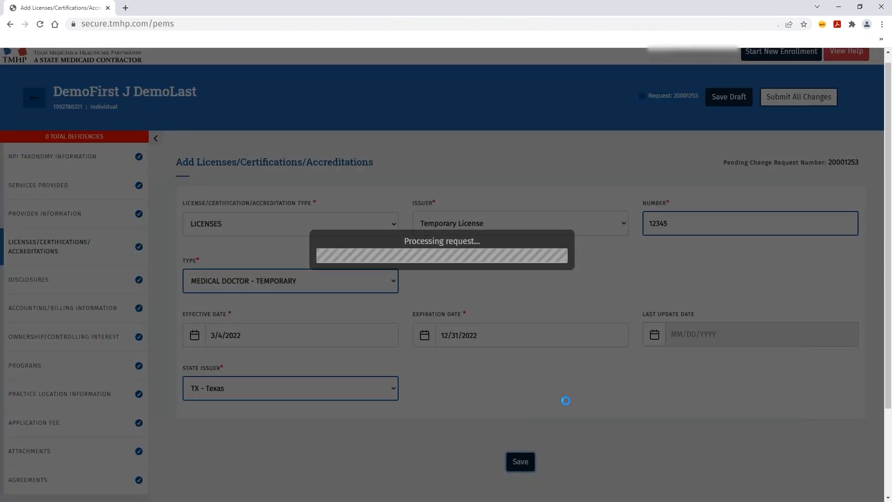
left_click(519, 462)
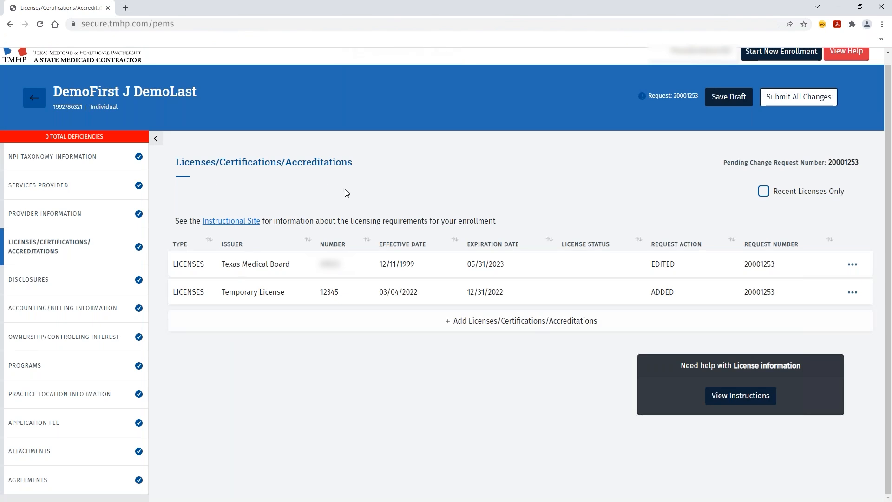
mouse_move(654, 225)
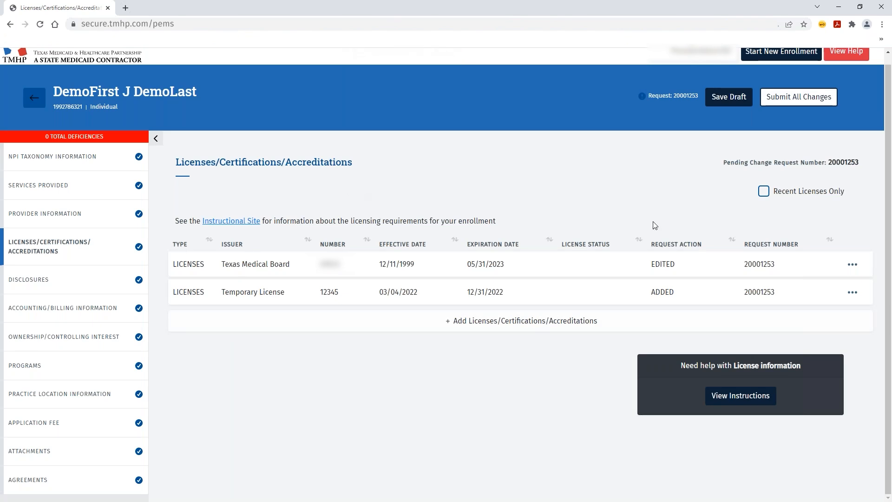
mouse_move(799, 96)
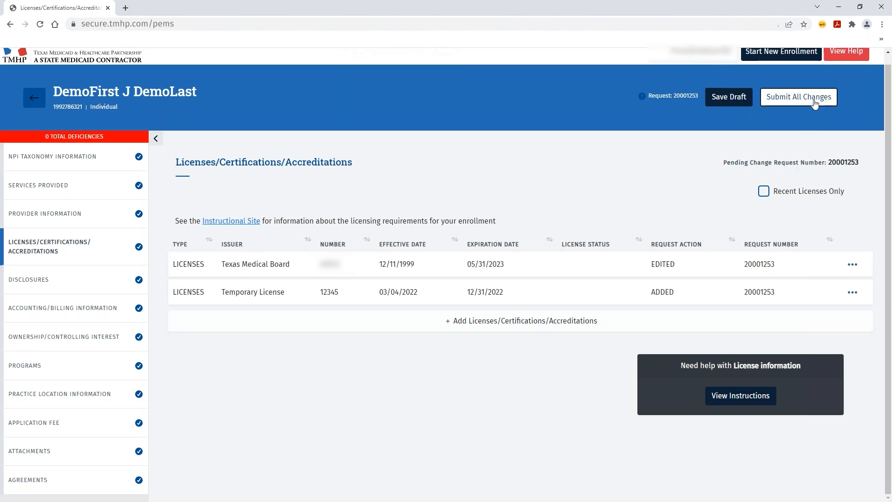
left_click(798, 97)
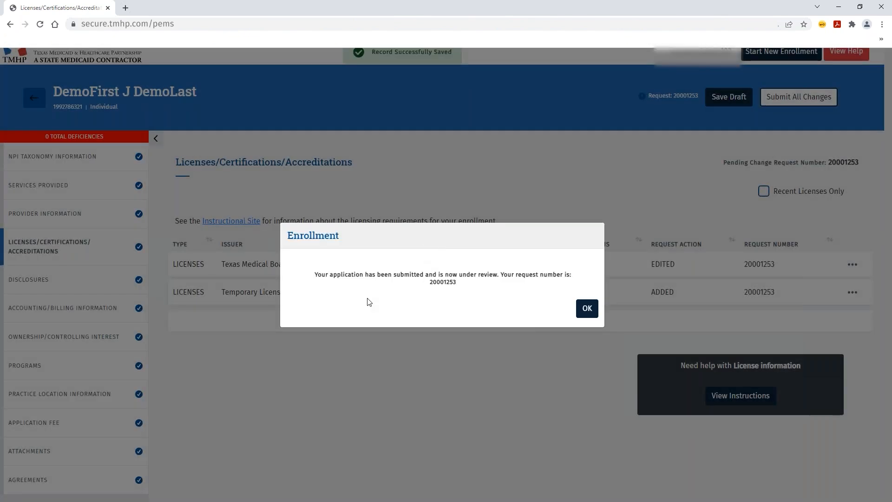
mouse_move(346, 287)
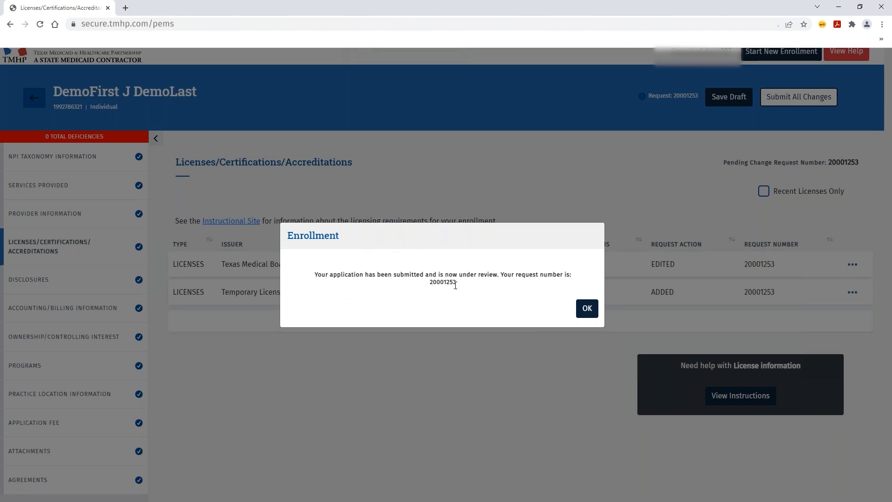
double_click(442, 283)
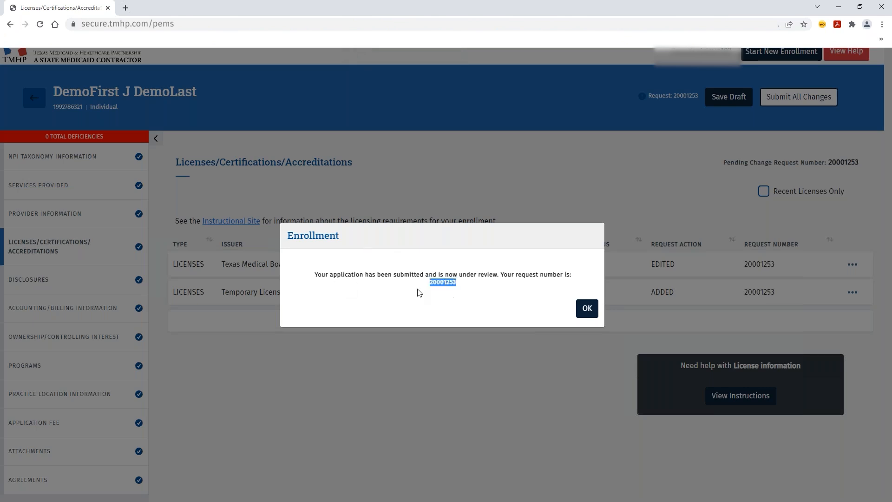
mouse_move(473, 294)
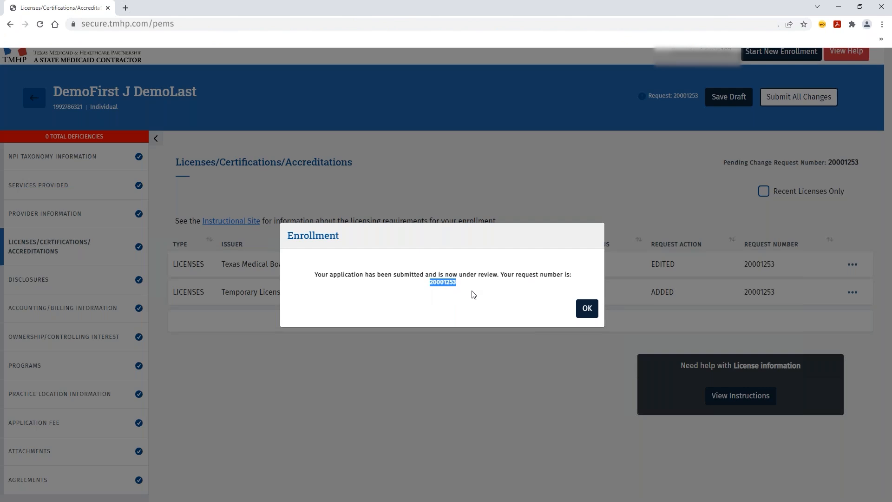
left_click(586, 307)
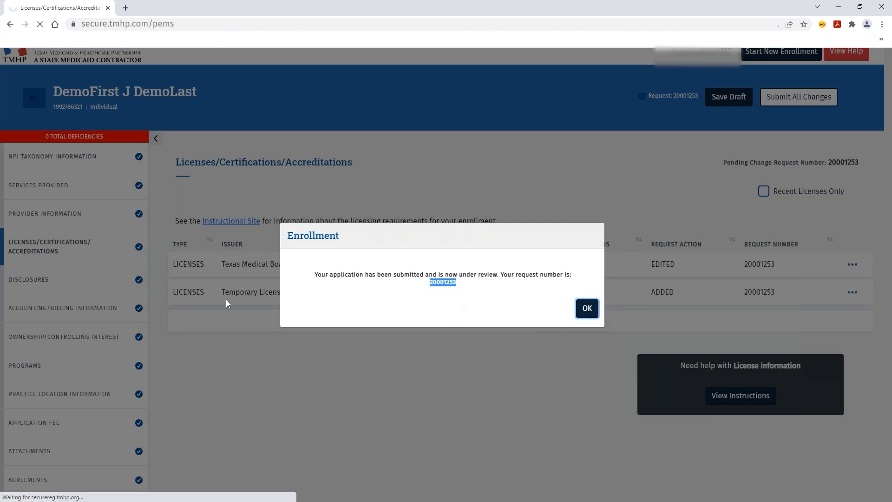
Show the Requests dashboard listing provider requests and their statuses.
left_click(587, 307)
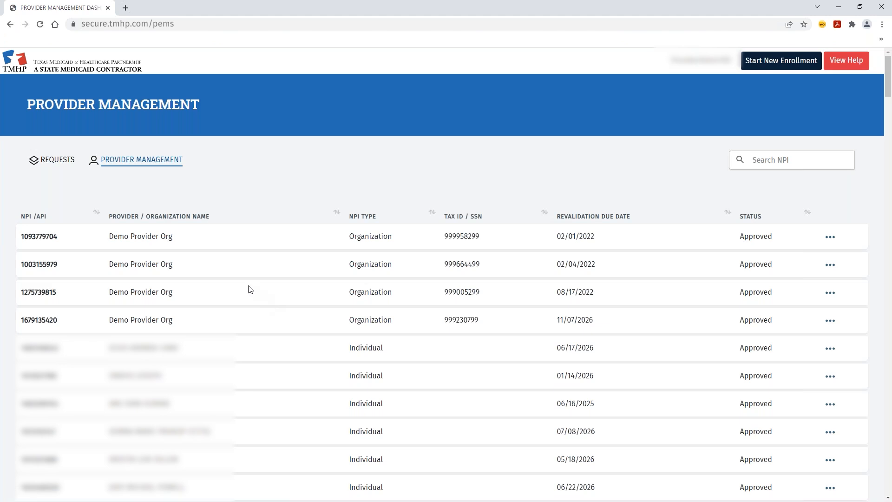
mouse_move(55, 171)
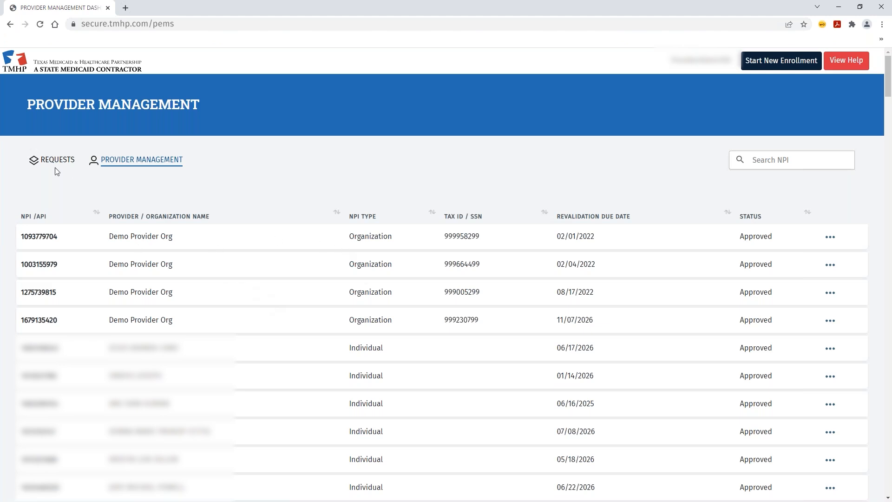
mouse_move(55, 163)
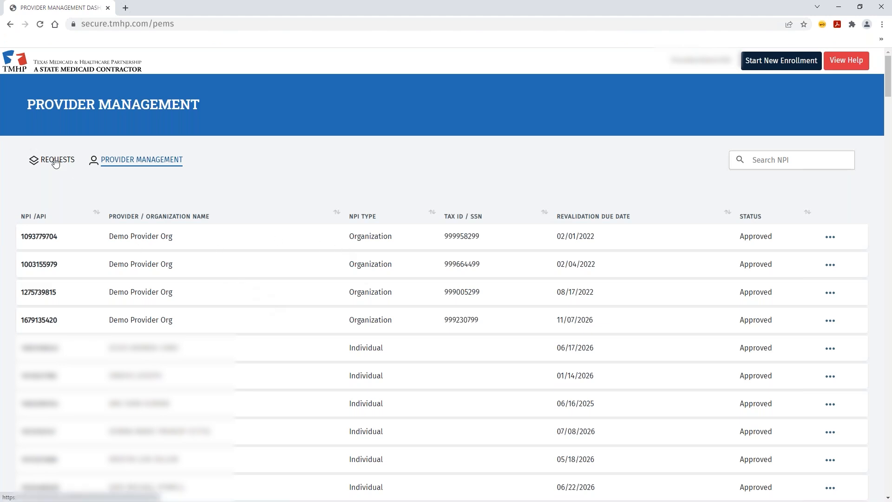
left_click(57, 159)
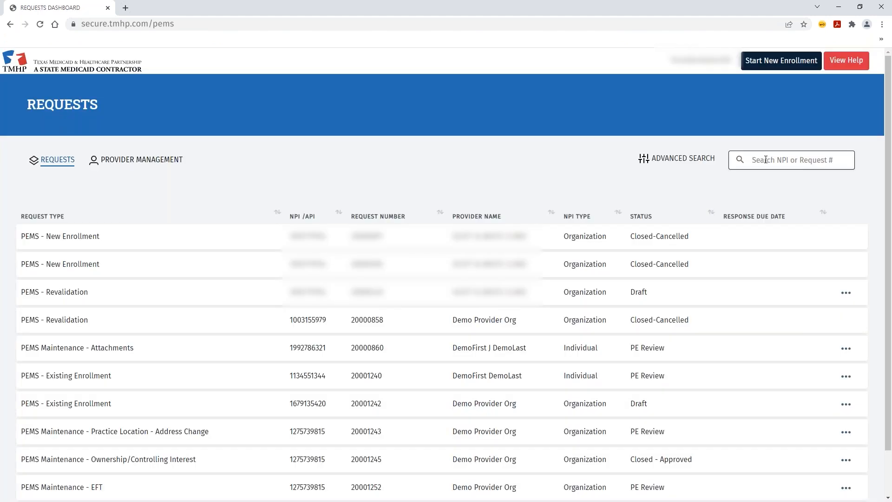
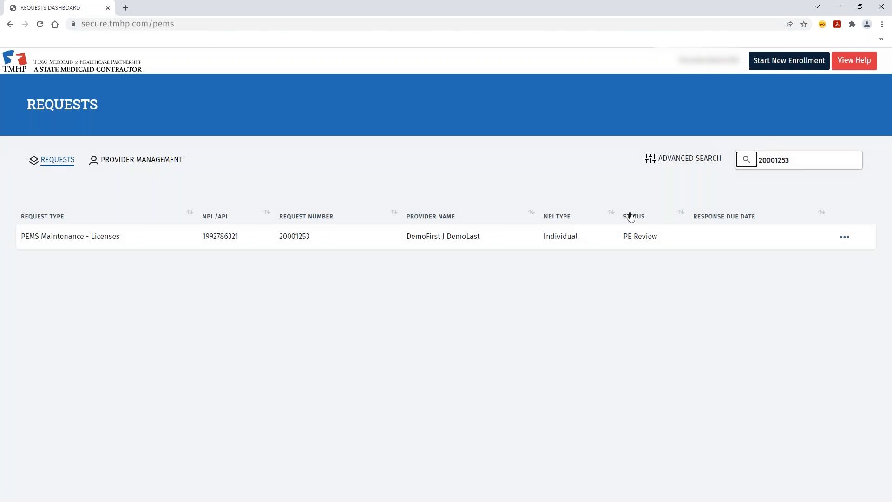
mouse_move(620, 225)
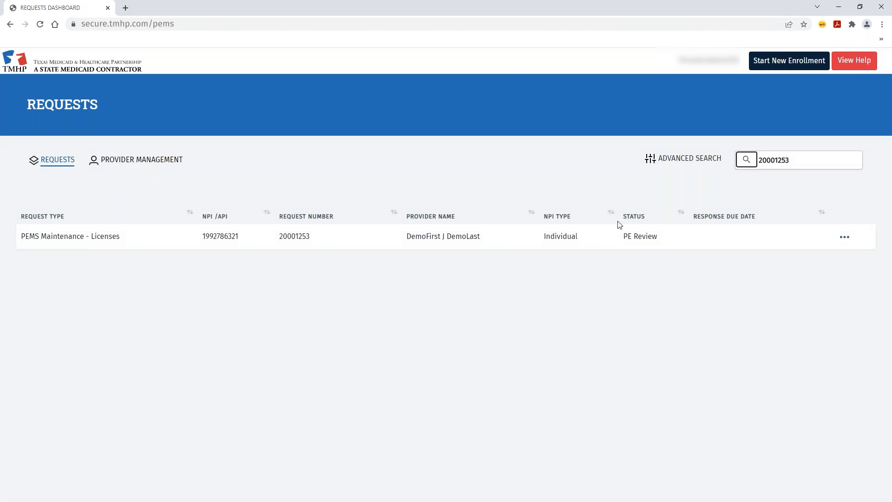
mouse_move(630, 251)
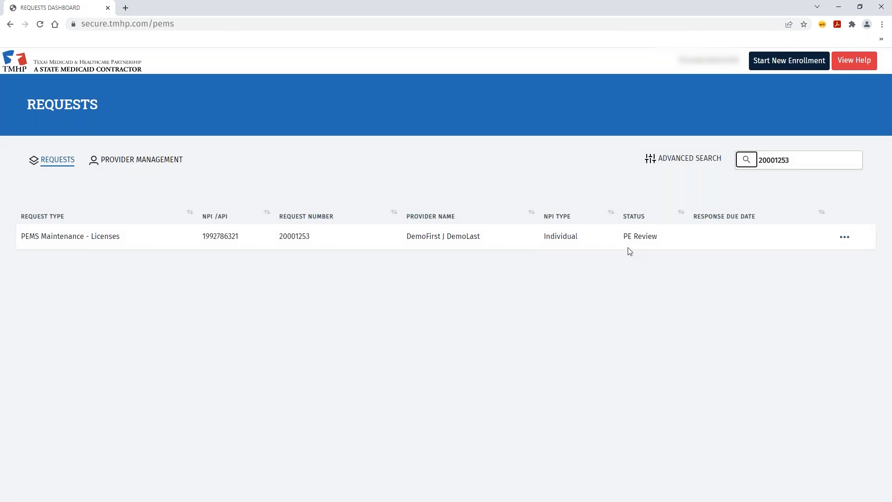
mouse_move(663, 245)
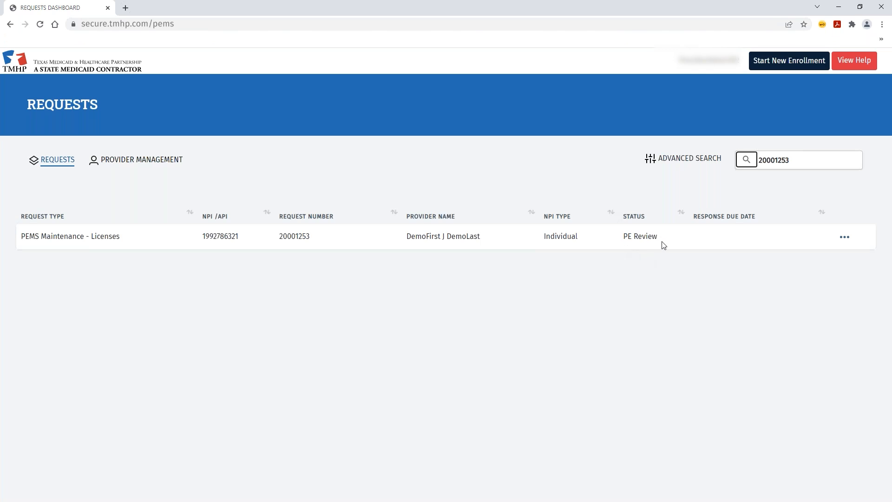
mouse_move(643, 243)
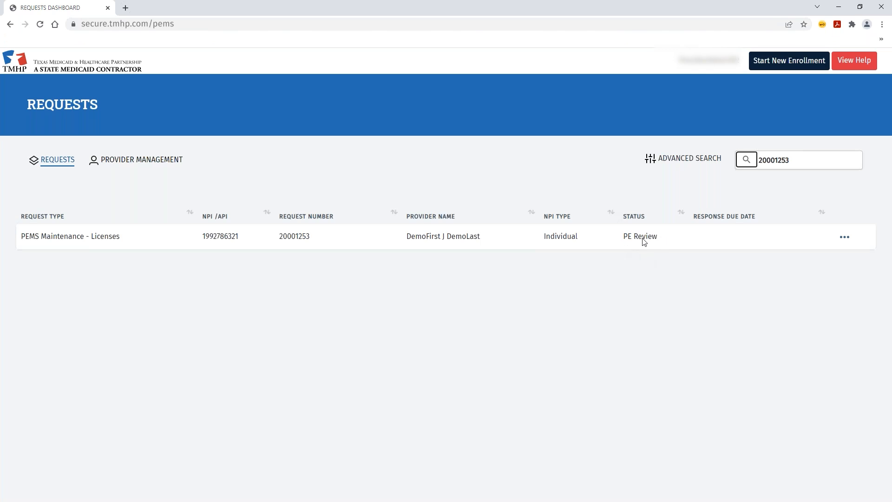